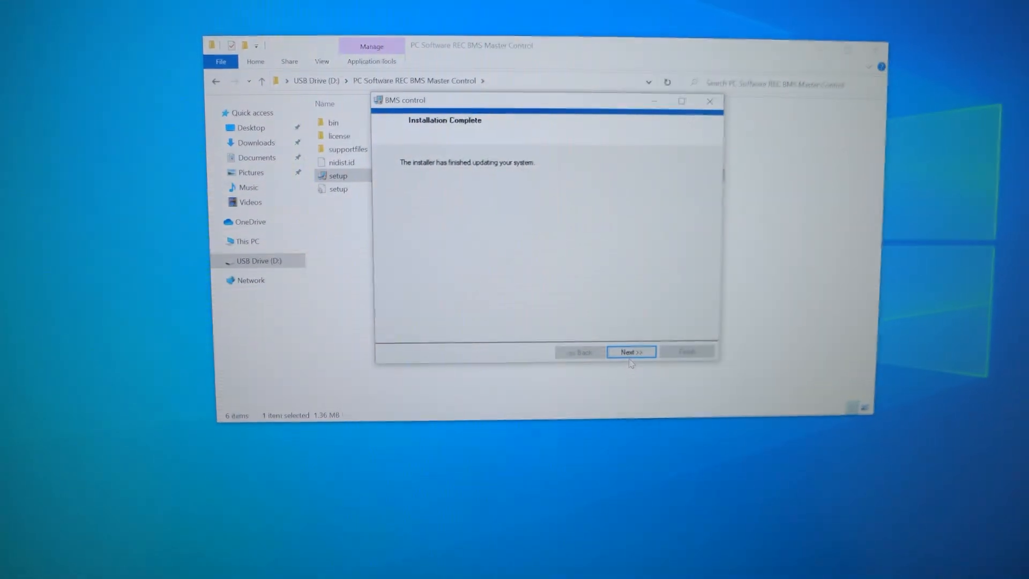
Step: Confirm the Installation Complete page and restart Windows to finish the BMS Master Control setup
left_click(630, 352)
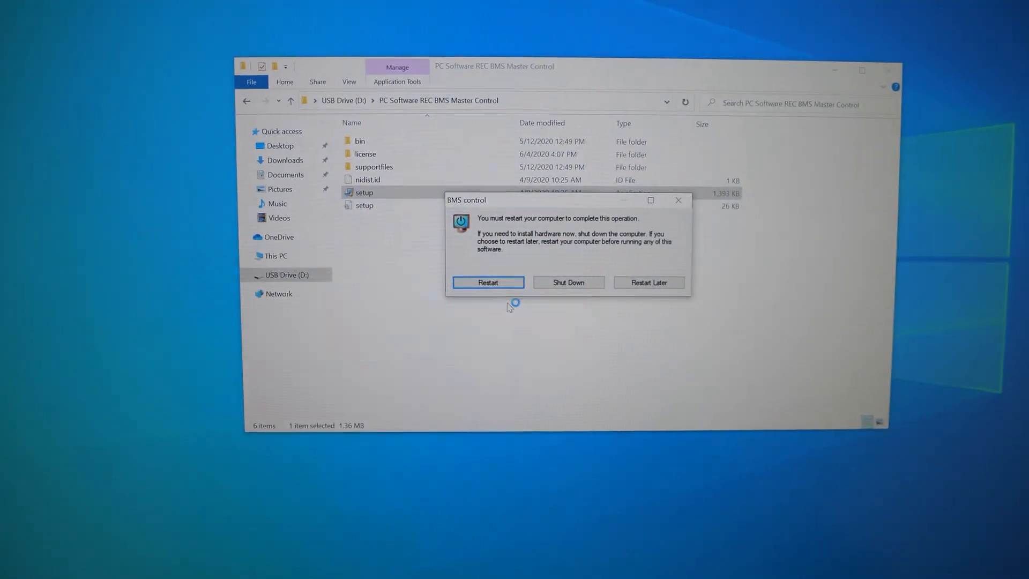
left_click(487, 282)
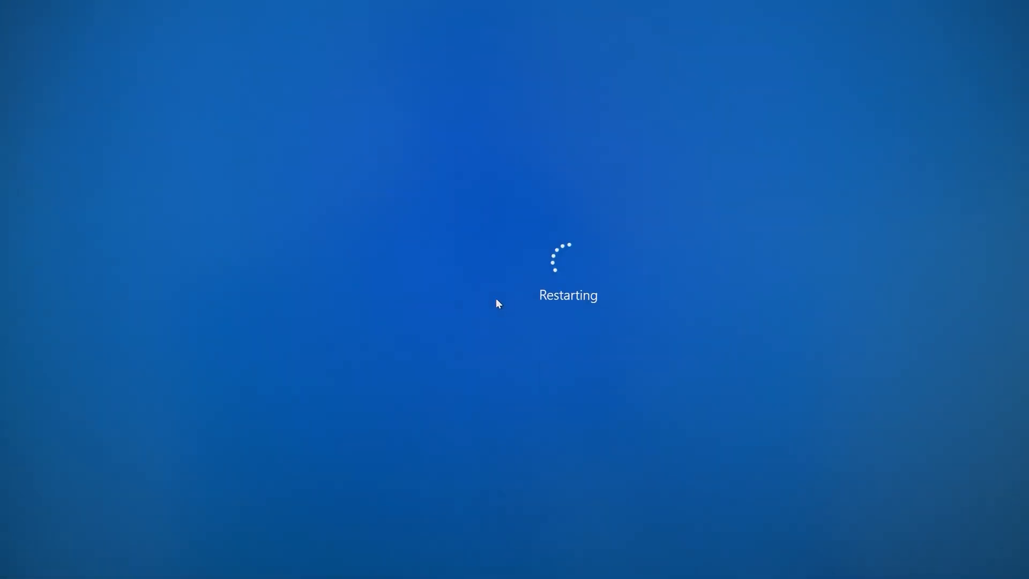